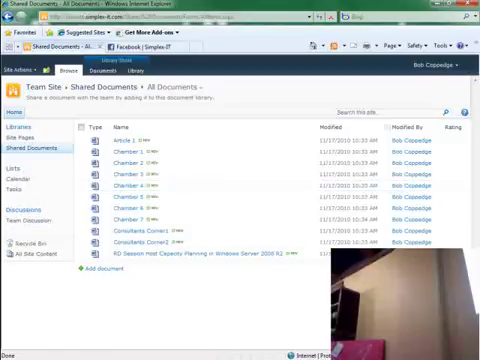
- Open the Chamber 6 document from the Shared Documents library
left_click(135, 207)
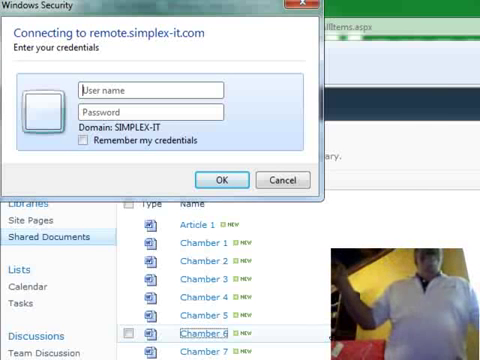
- Sign in to remote.simplex-it.com as 'bob' with the password
type("bob")
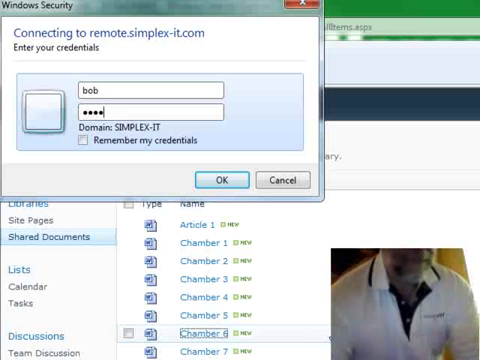
type("••")
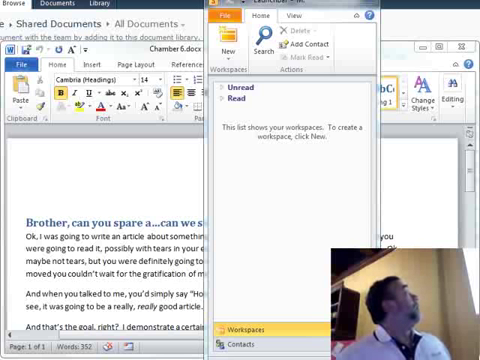
mouse_move(266, 281)
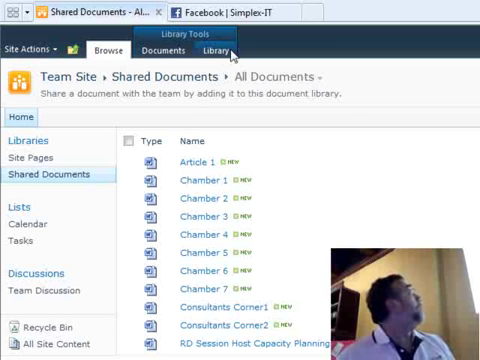
- Bring up the Library tab actions to connect Shared Documents to Outlook
left_click(163, 48)
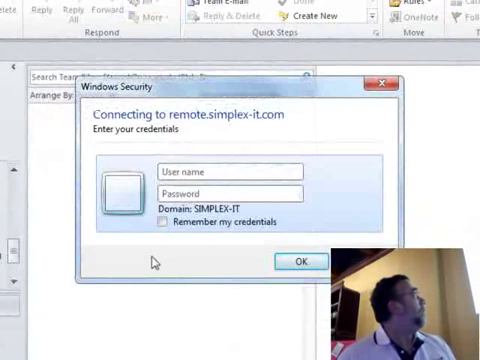
- Sign in as 'bob' to add Shared Documents as an Outlook SharePoint list
type("bob")
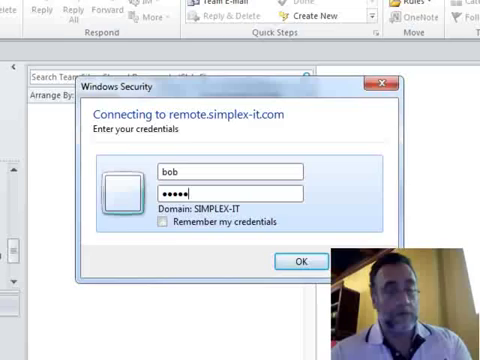
left_click(298, 261)
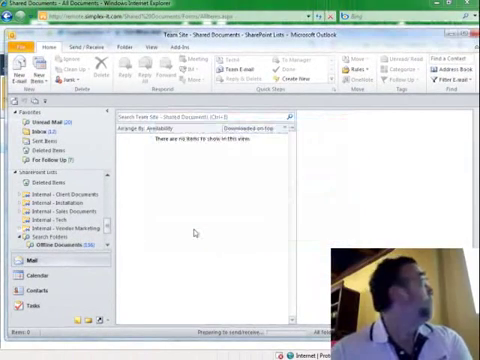